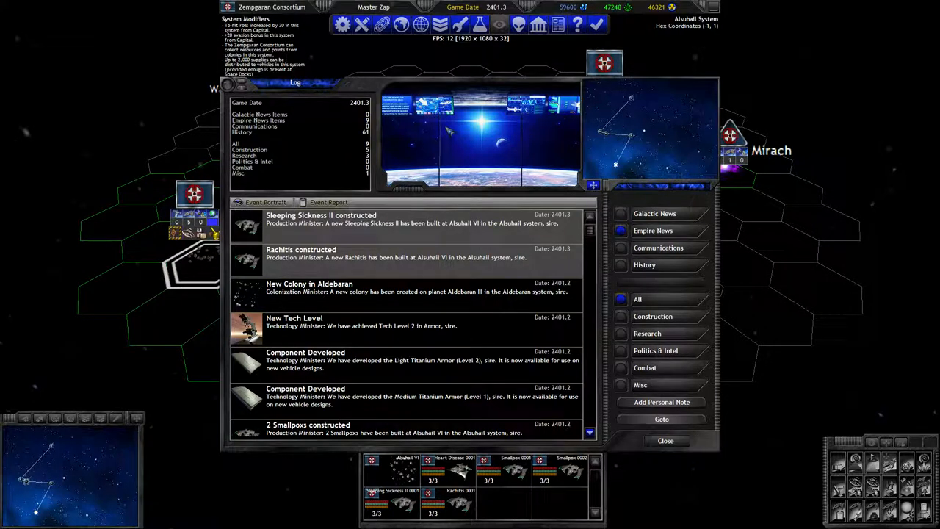
Step: Review the event log, then close it to reveal the Alsuhail system map
{"action": "left_click", "coordinate": [301, 253]}
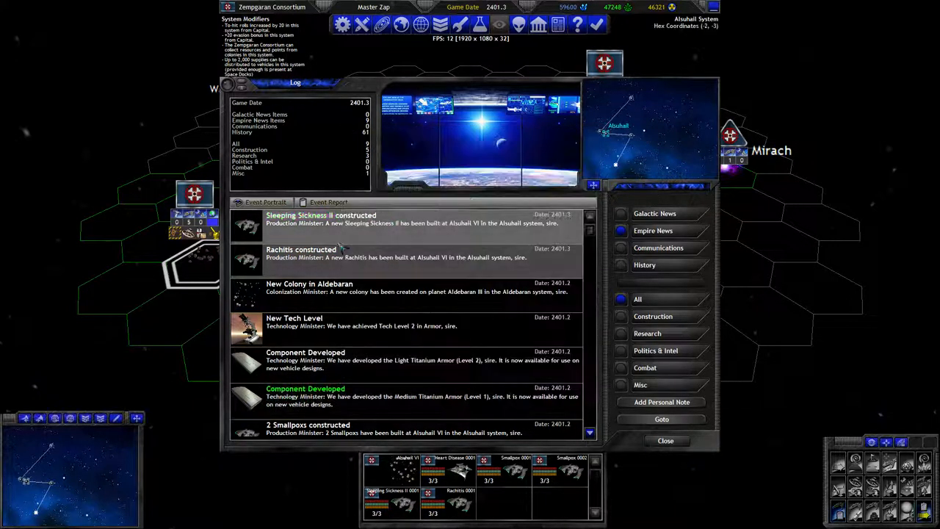
{"action": "left_click", "coordinate": [666, 440]}
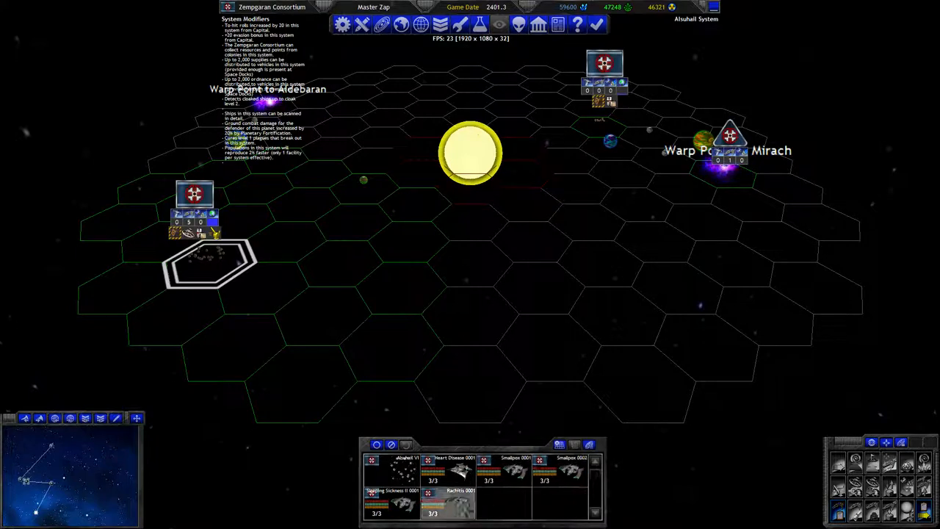
Step: Select Sleeping Sickness II and Heart Disease 0001, order Heart Disease to move, and open Alsuhail VI's queue
{"action": "left_click", "coordinate": [352, 220]}
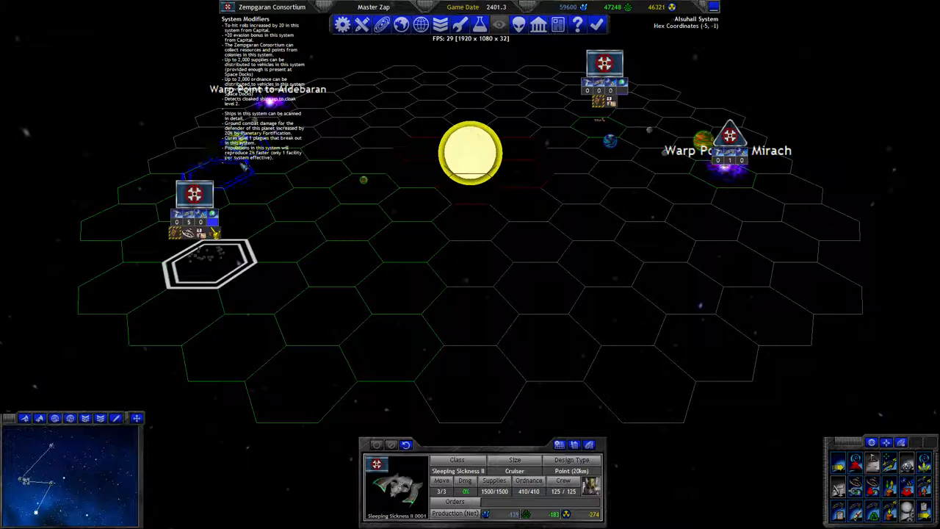
{"action": "left_click", "coordinate": [470, 404]}
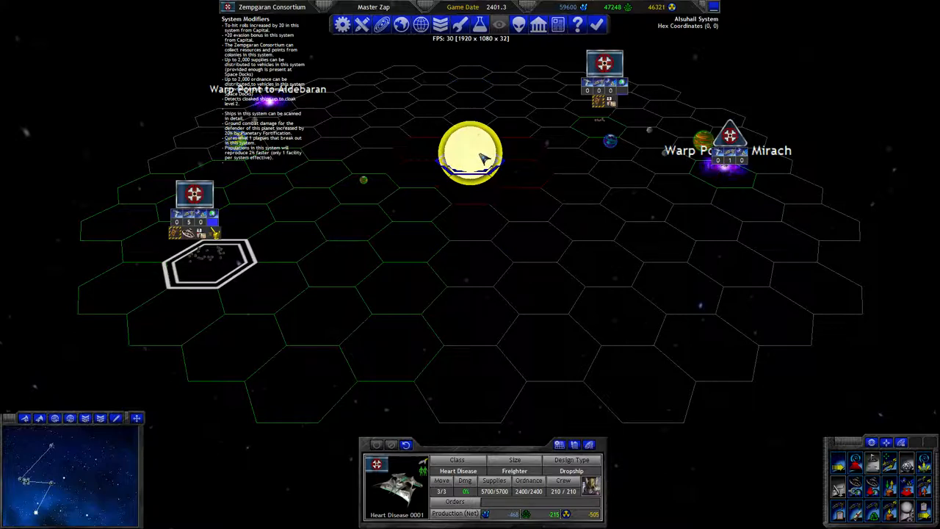
{"action": "left_click", "coordinate": [470, 24]}
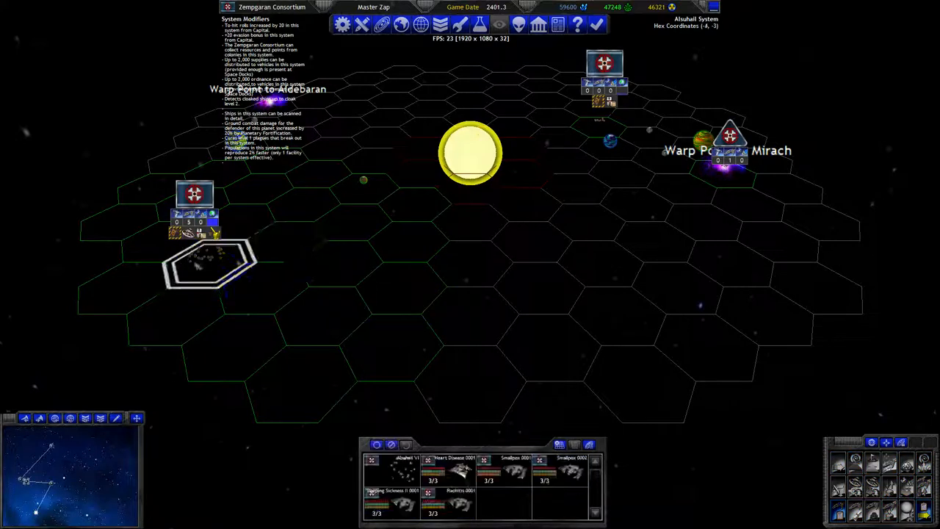
{"action": "left_click", "coordinate": [470, 316]}
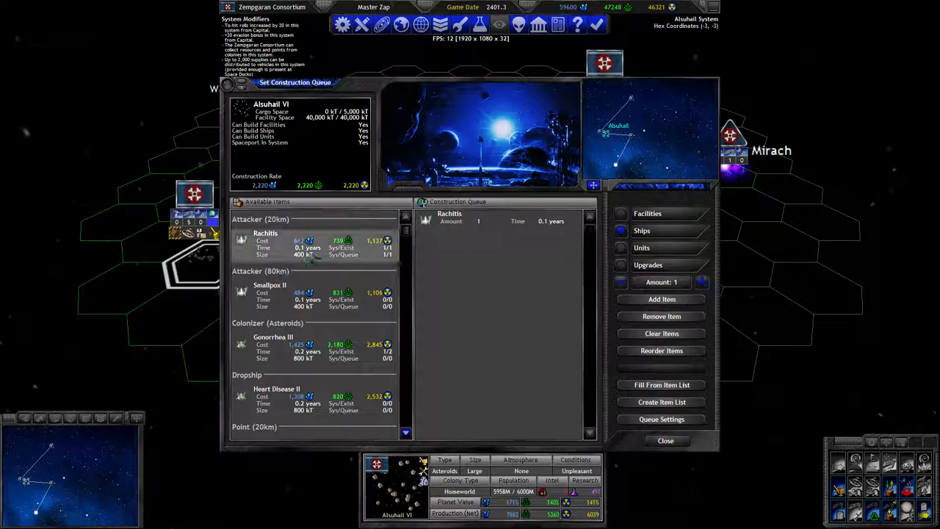
Step: Add another Rachitis attacker to Alsuhail VI's build queue and close the queue
{"action": "left_click", "coordinate": [661, 299]}
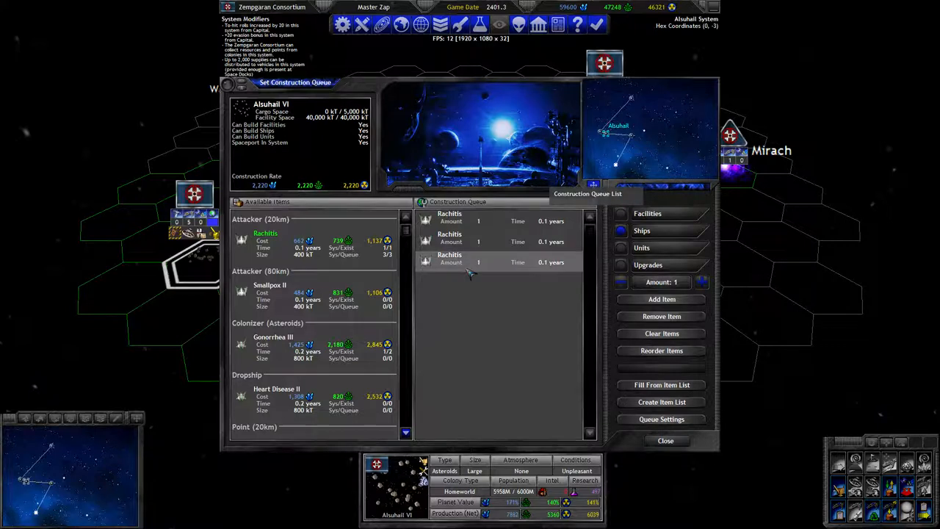
{"action": "left_click", "coordinate": [666, 441]}
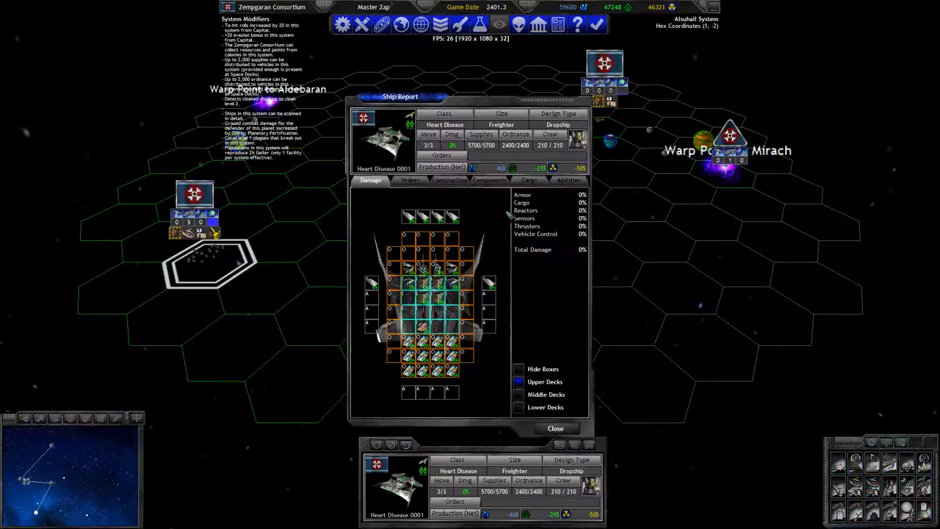
Step: Close the Heart Disease ship report and Alsuhail III queue, then pick Mining Colony for Aldebaran III
{"action": "left_click", "coordinate": [556, 428]}
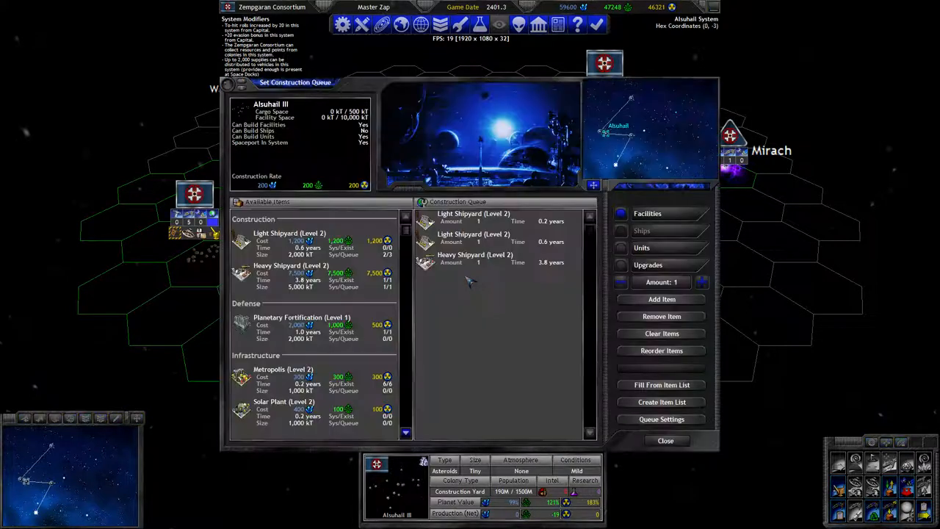
{"action": "left_click", "coordinate": [661, 440]}
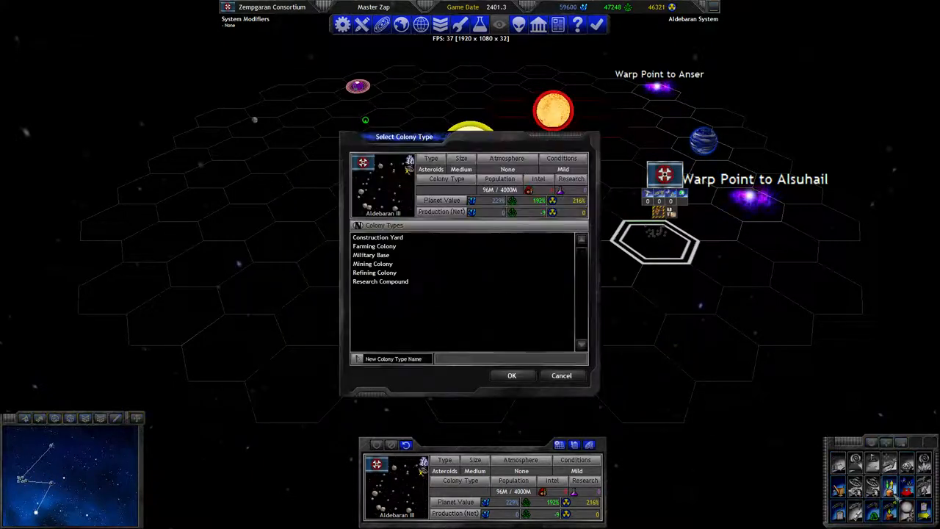
{"action": "left_click", "coordinate": [380, 282]}
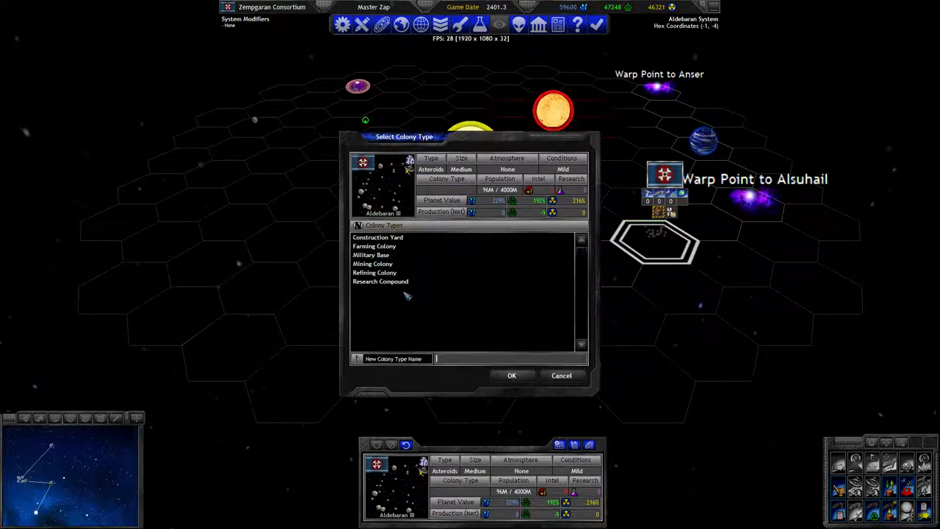
Step: Confirm Mining Colony as Aldebaran III's colony type
{"action": "left_click", "coordinate": [380, 281]}
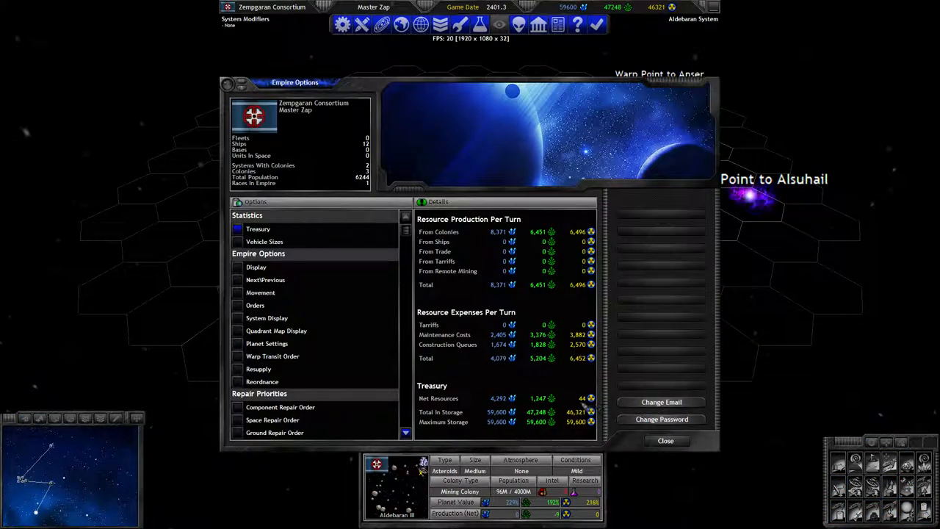
Step: Close the empire treasury overview
{"action": "left_click", "coordinate": [666, 441]}
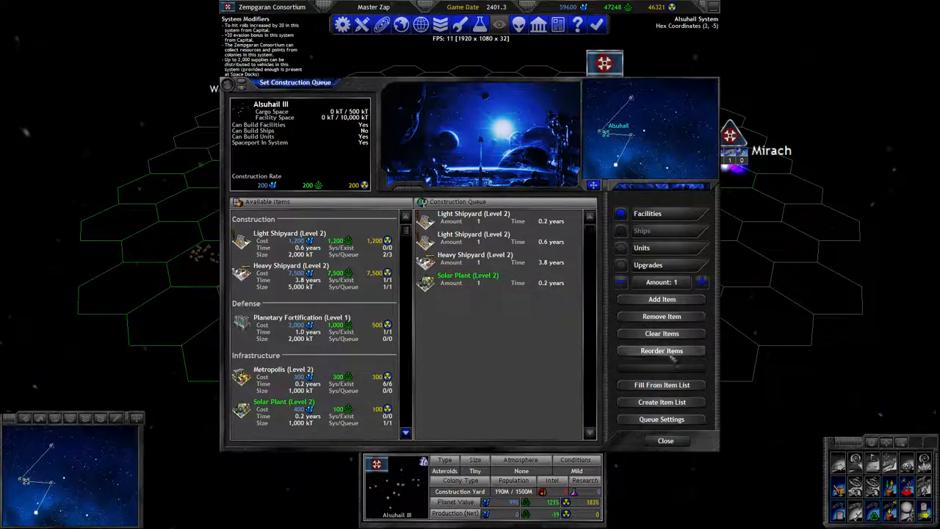
Step: Move the Solar Plant to second in Alsuhail III's queue, close it, and end the turn
{"action": "left_click", "coordinate": [661, 350]}
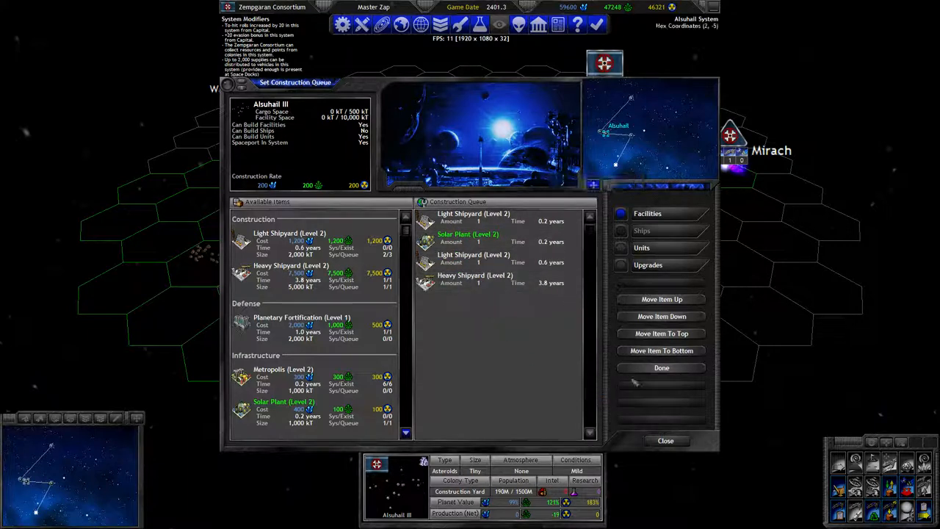
{"action": "left_click", "coordinate": [665, 441]}
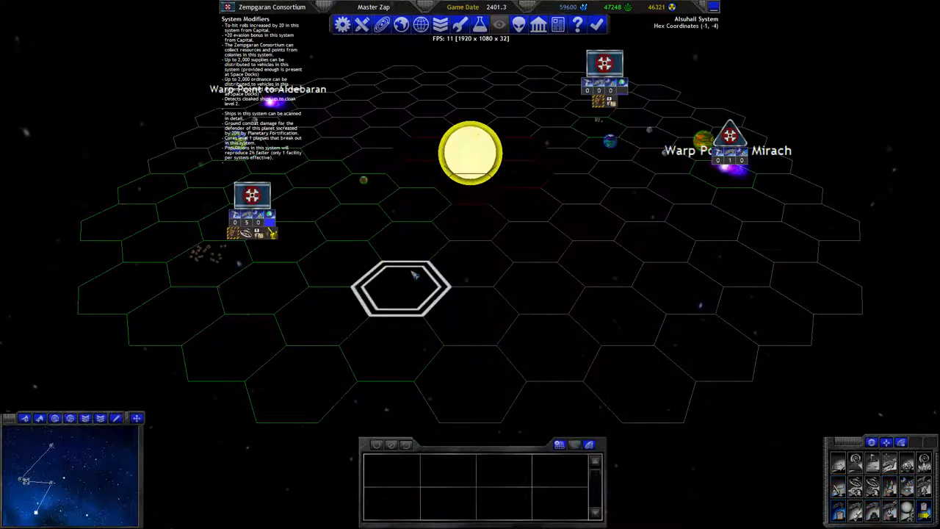
{"action": "left_click", "coordinate": [594, 24]}
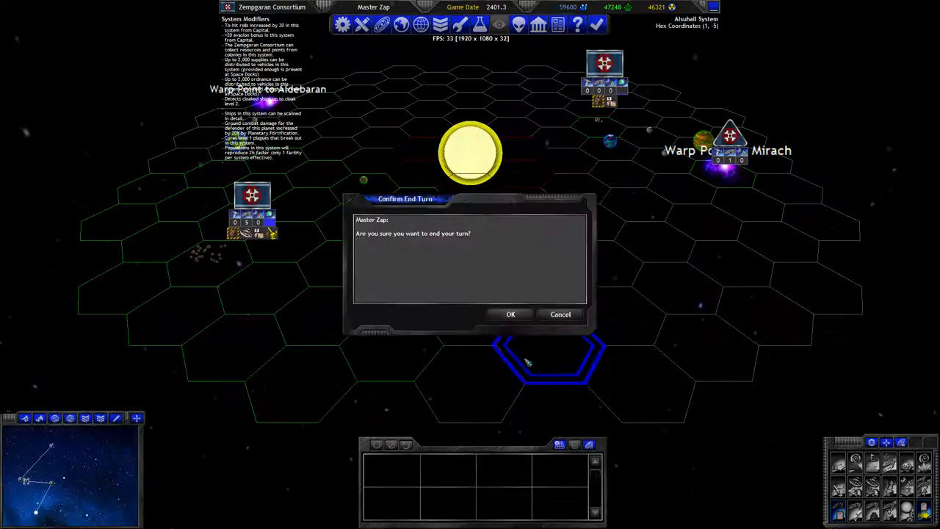